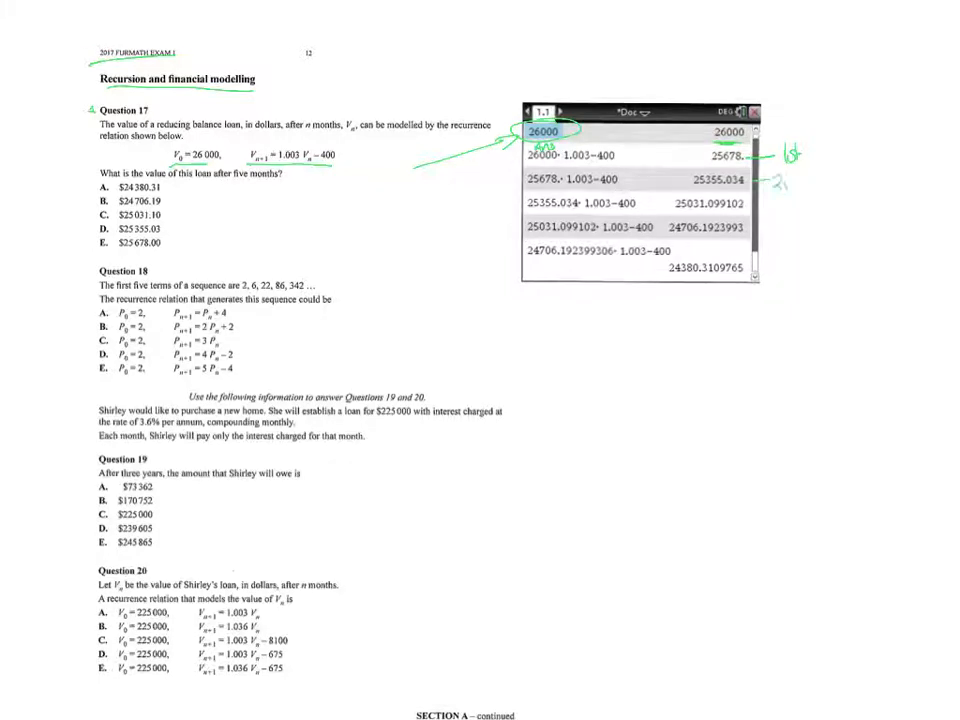
- Label the second recursion result row as the 2nd month
text(2nd)
text(The INTEREST charged = the payment made.)
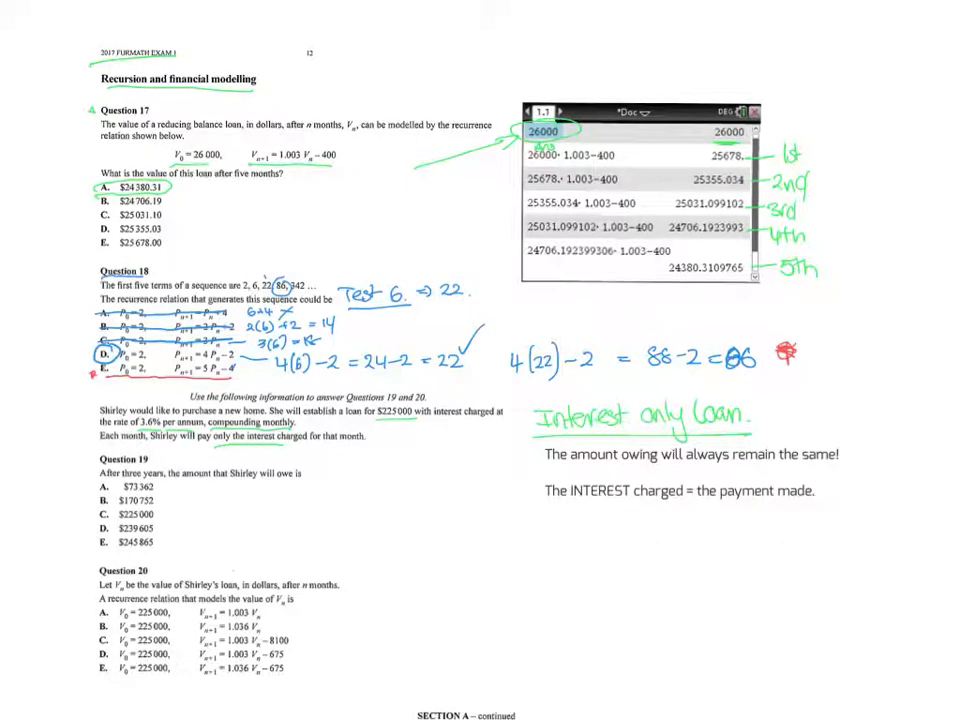
- Underline Question 19's wording about Shirley and circle $225 000 as its answer
drag(200, 476, 300, 476)
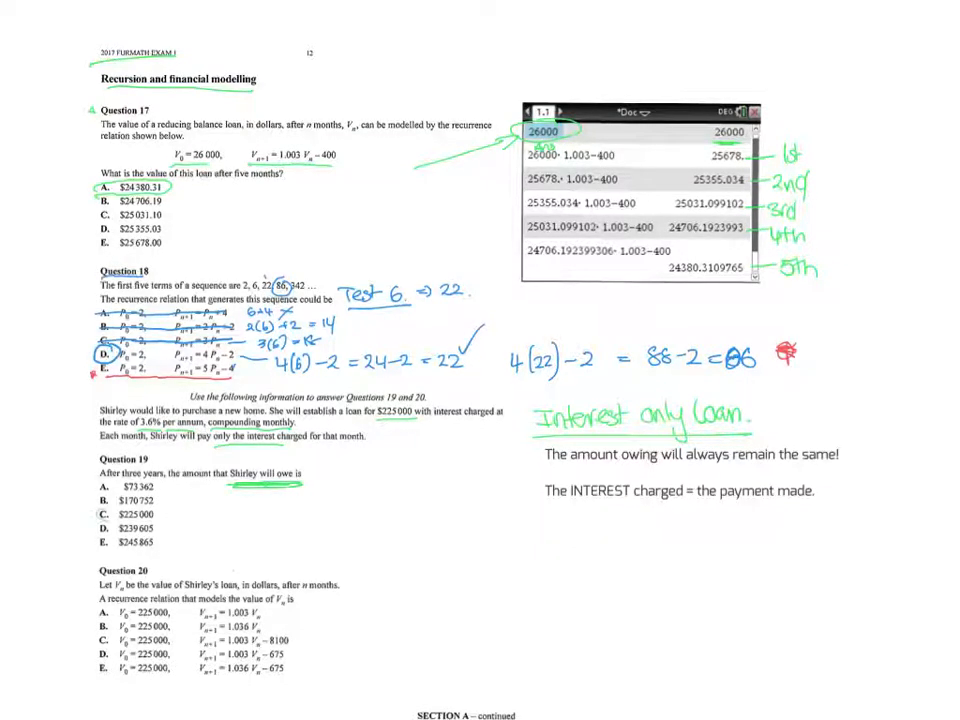
drag(96, 514, 160, 514)
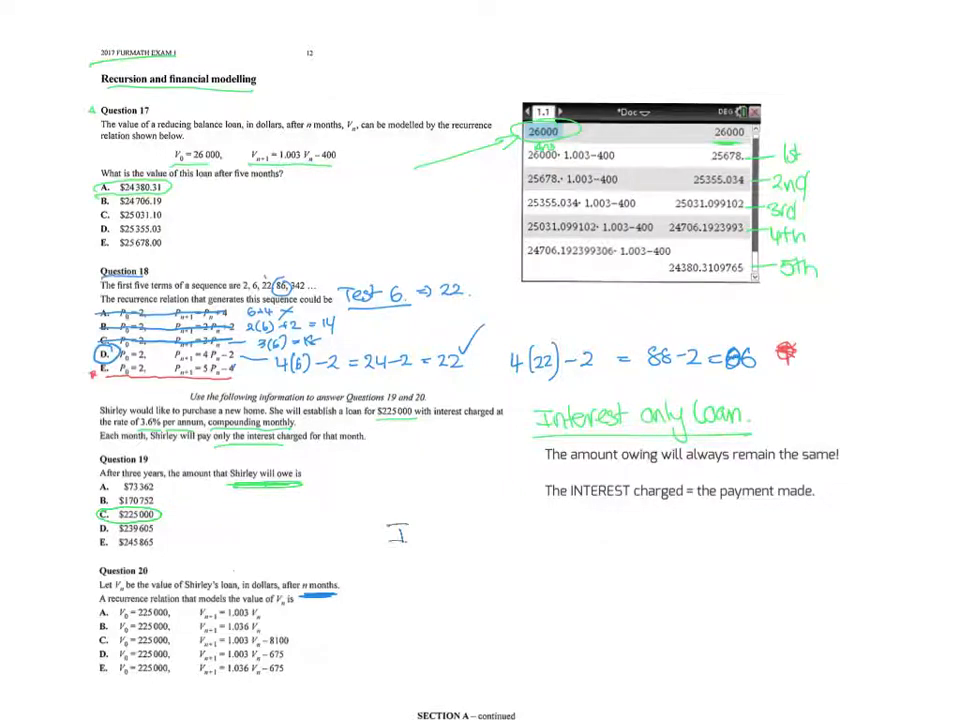
- Handwrite 'Interest Loan ⇒ Recurrence Relation' beneath the interest-only loan notes
text(Interest Loan ⇒)
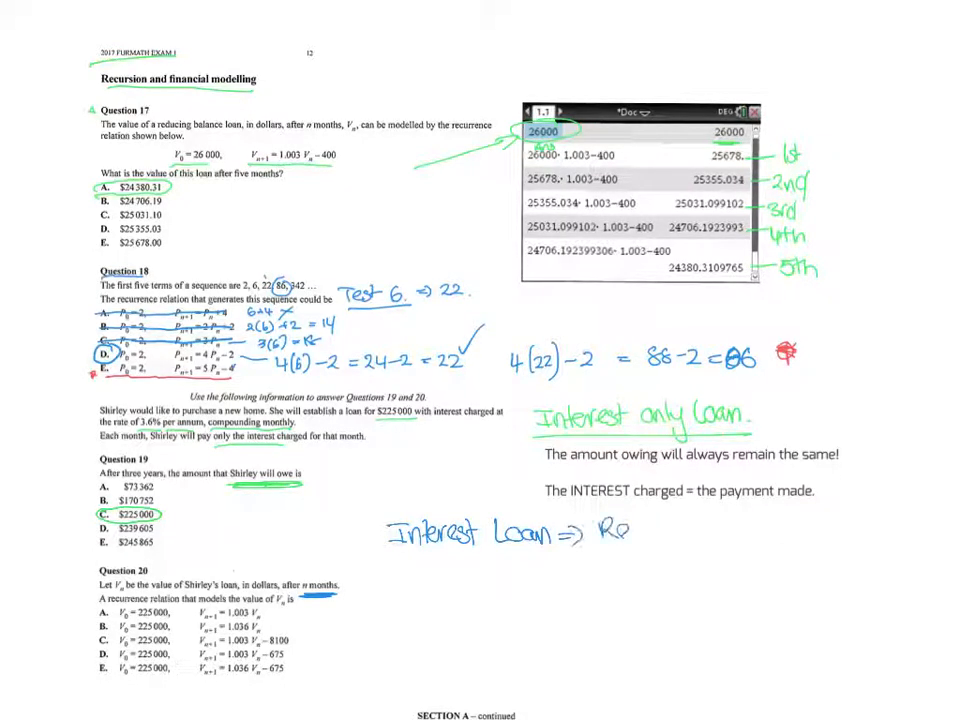
text(Recurre)
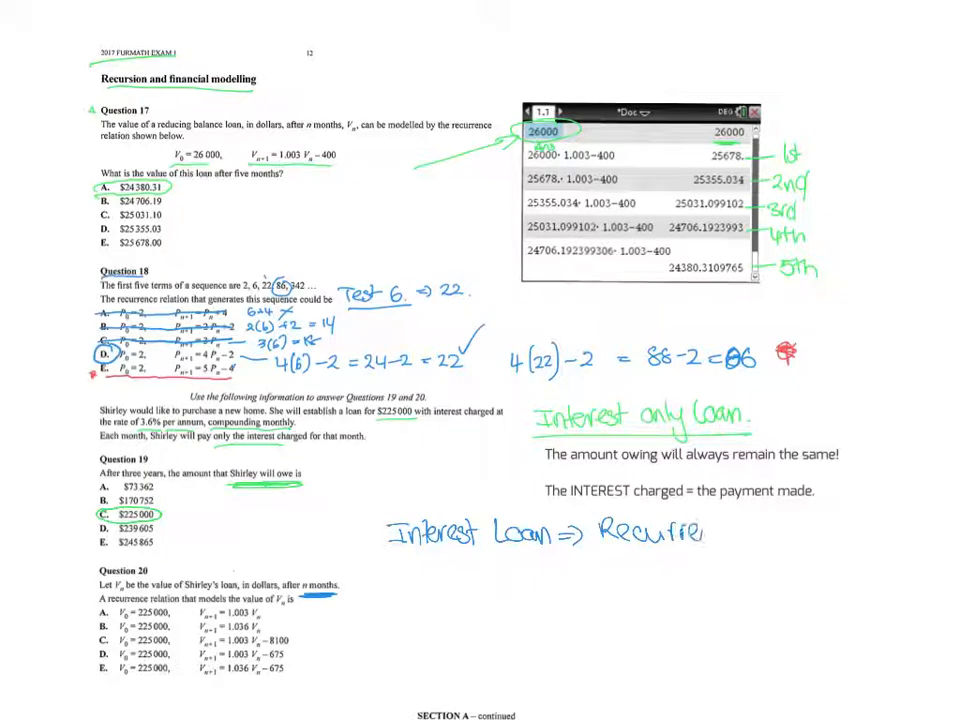
text(nce)
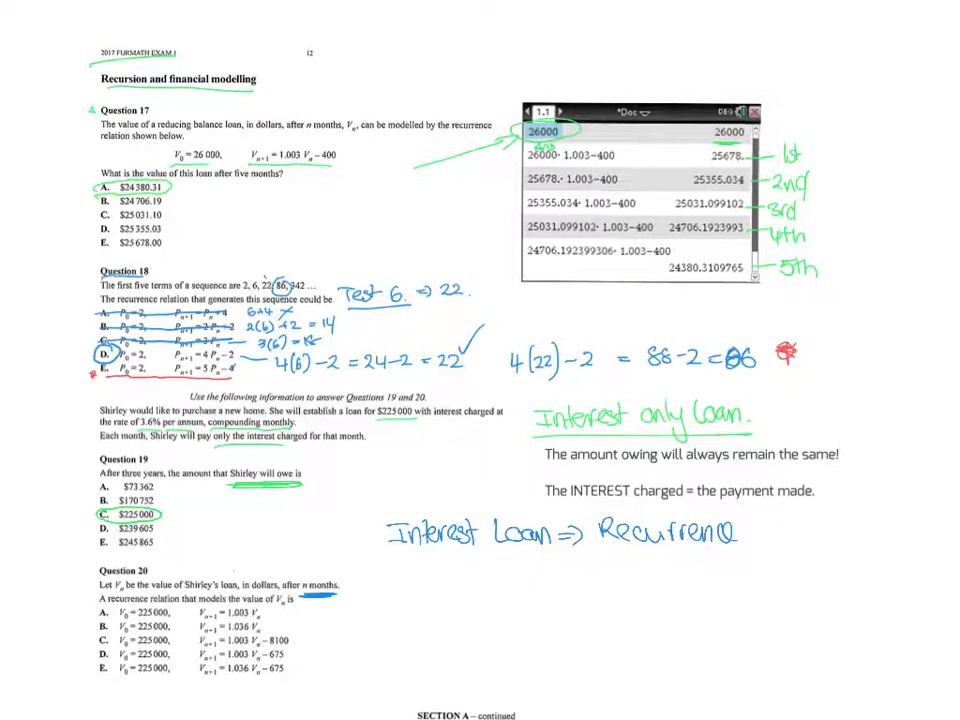
text(Relation.)
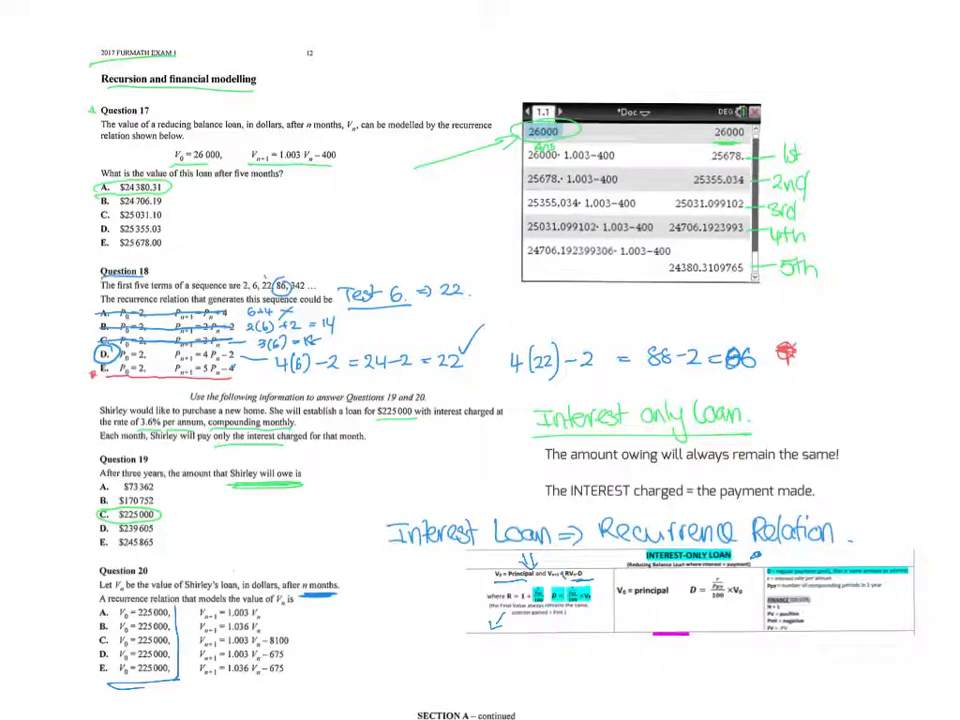
- Write the growth factor R = 1 + 3.6/12/100 = 1.003 beside Question 20
text(R= 1)
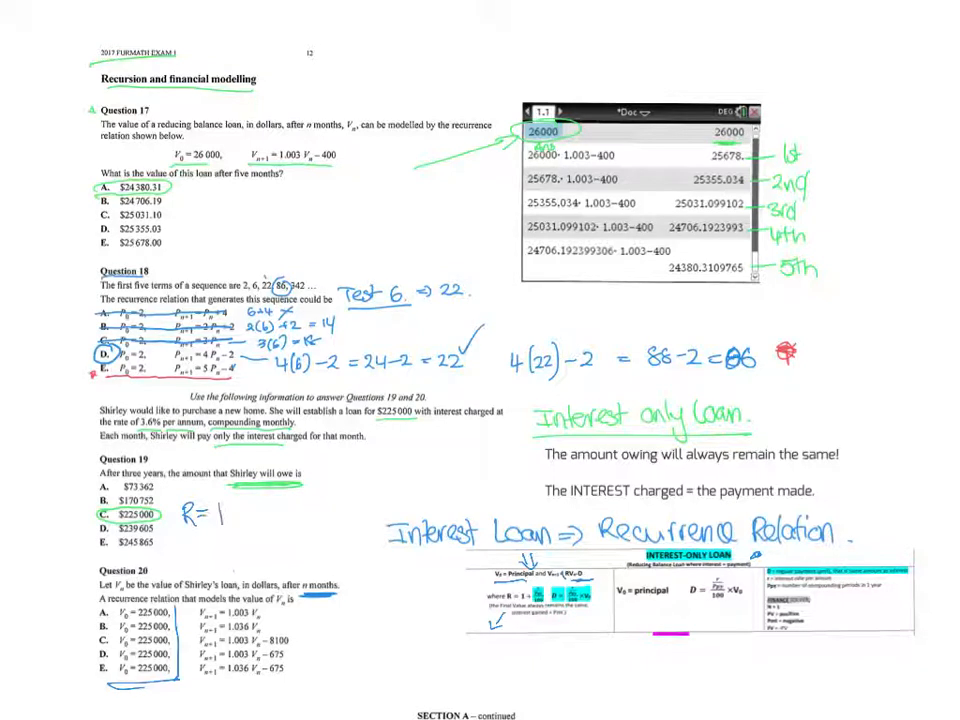
text(+)
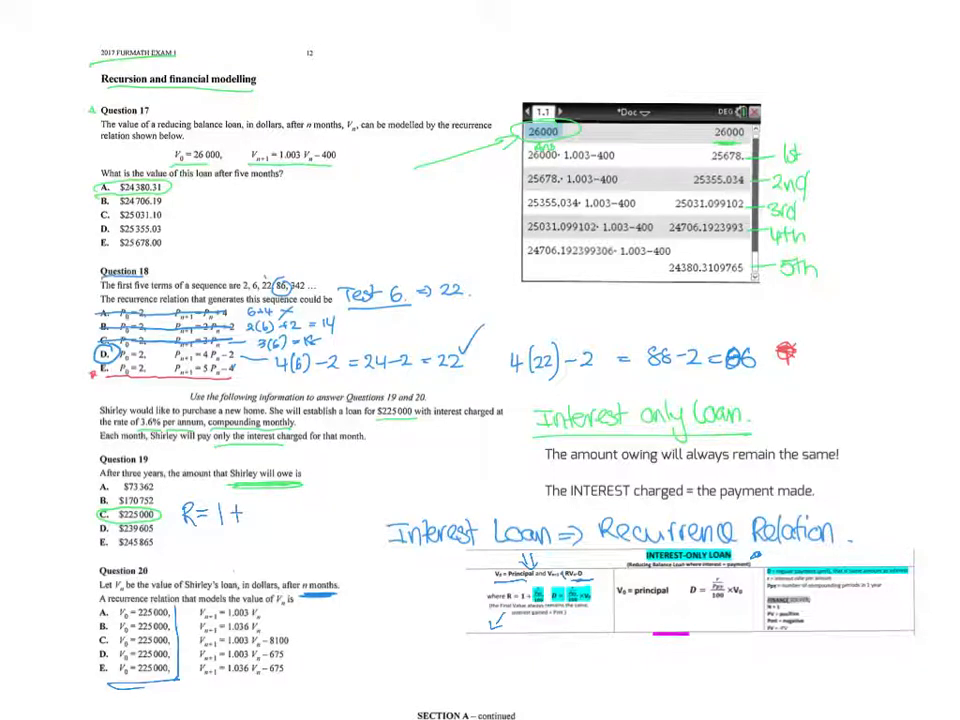
text(3.6/12/100)
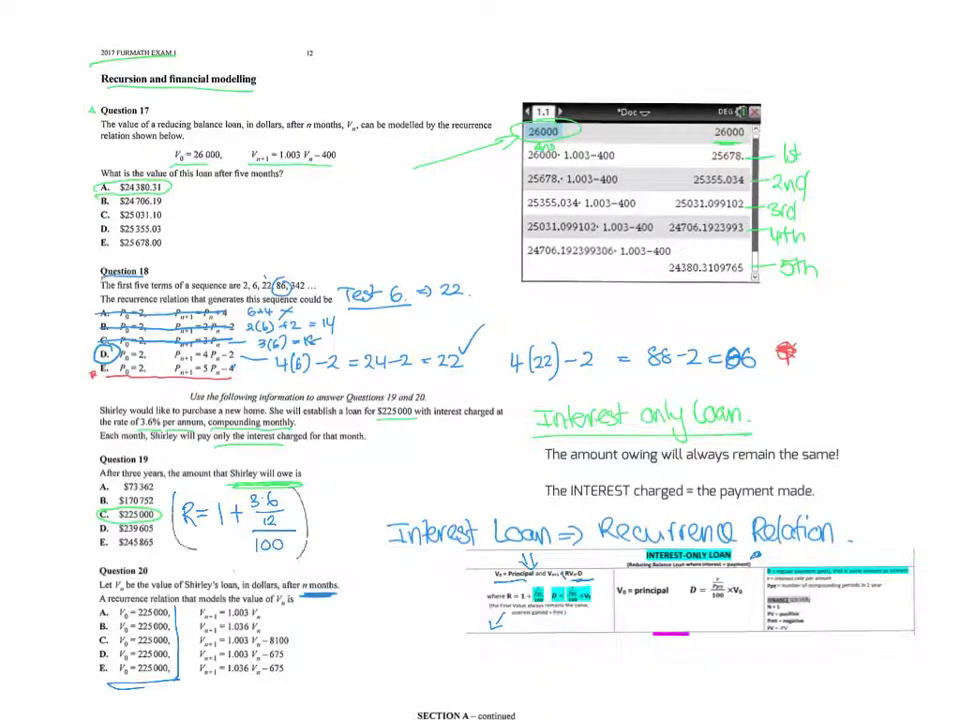
text(= 1.0)
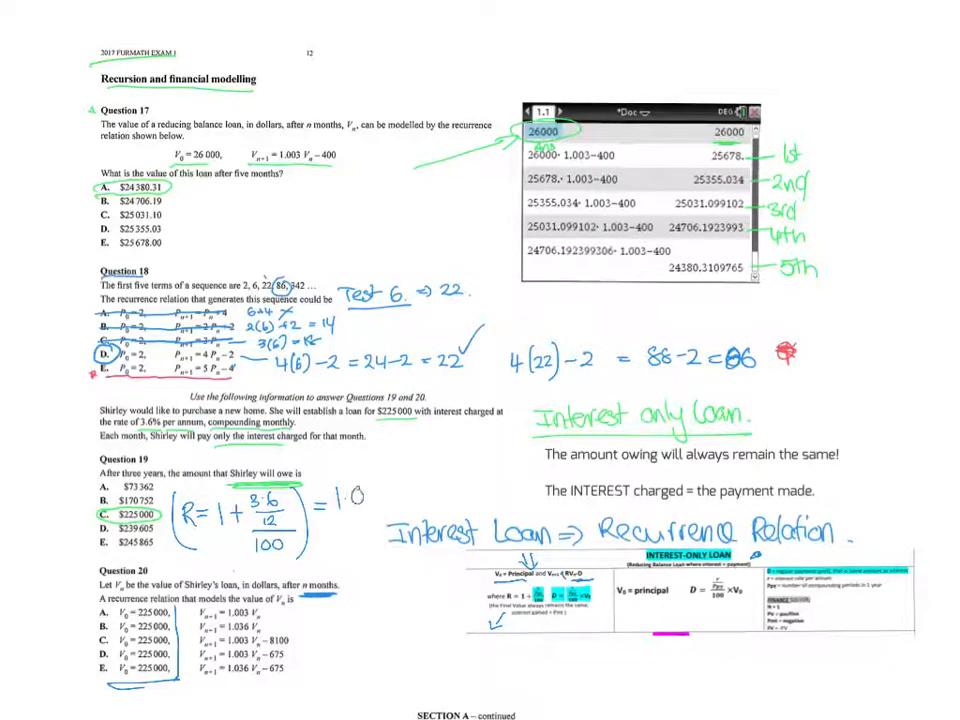
text(03)
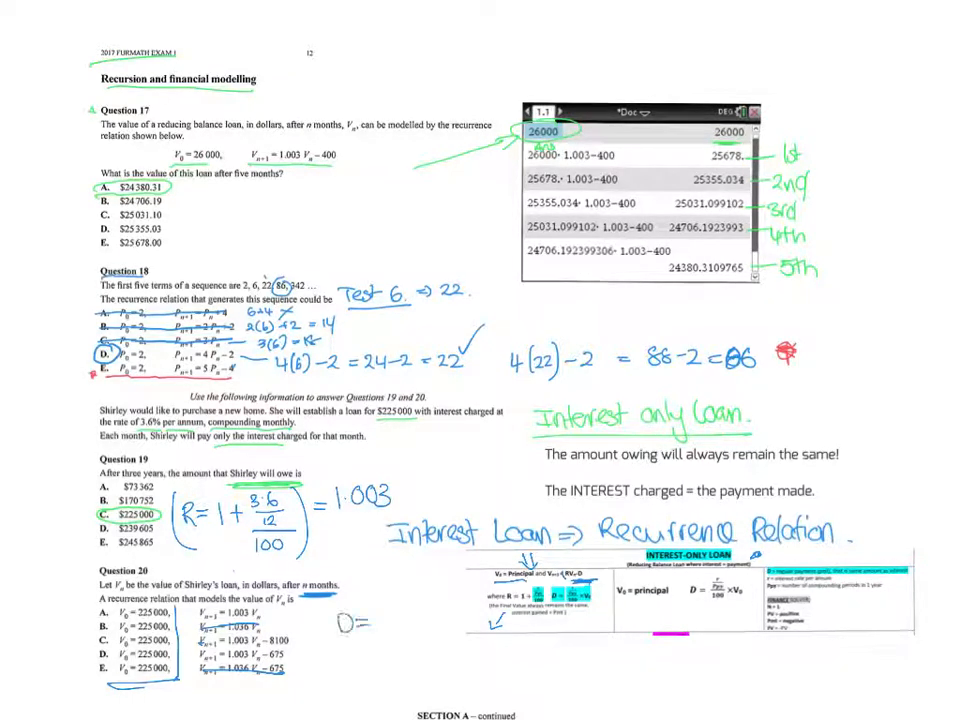
- Write the monthly interest 3.6/12/100 × 225,000 = 675 for Question 20
text(3)
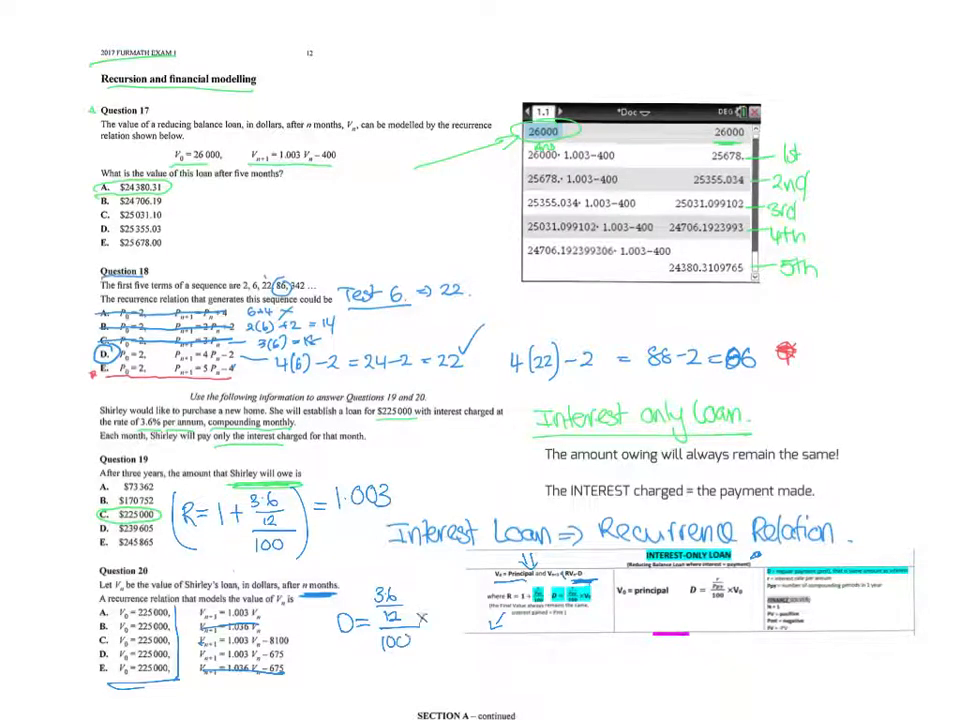
text(225)
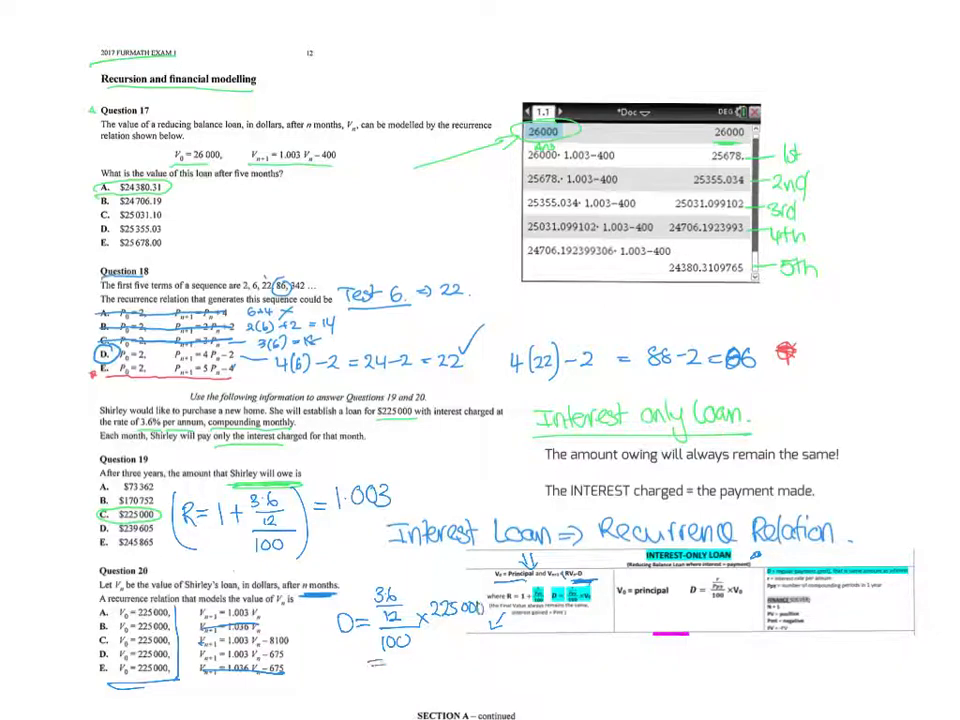
text(= 675)
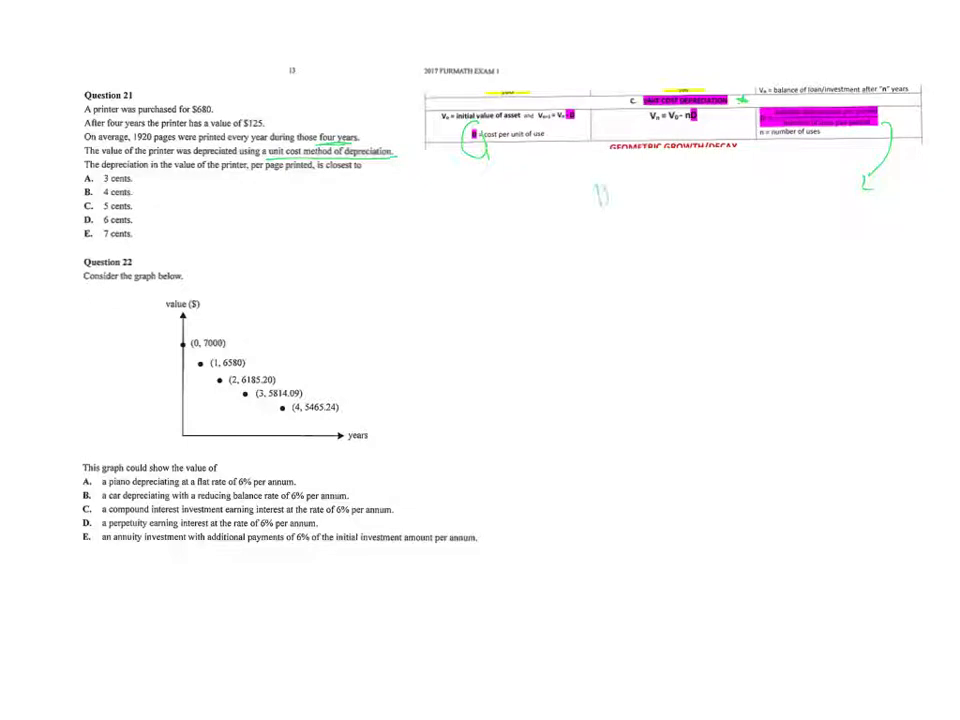
- Handwrite D = (680 − 125) / (4 × 1920) = 0.07 for Question 21's depreciation per page
text(D=)
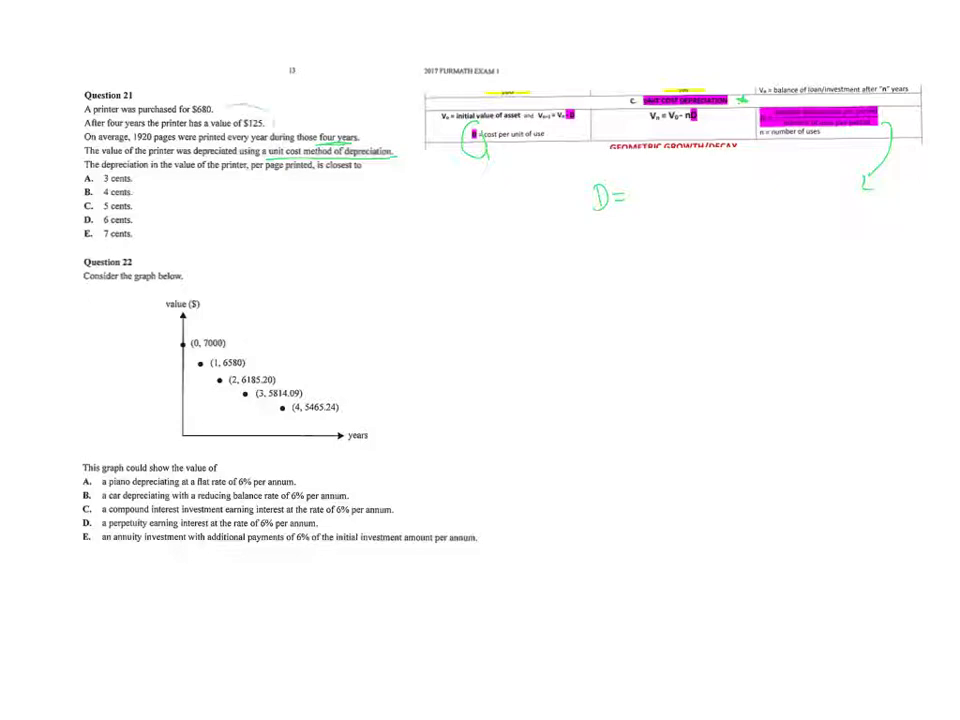
text(680)
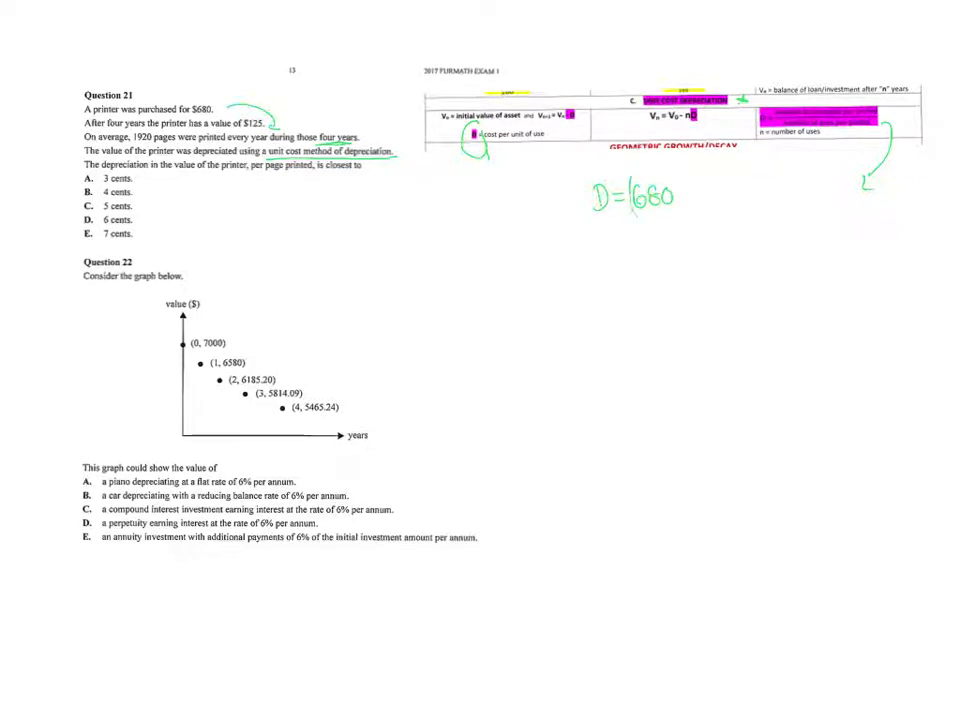
text(- 125))
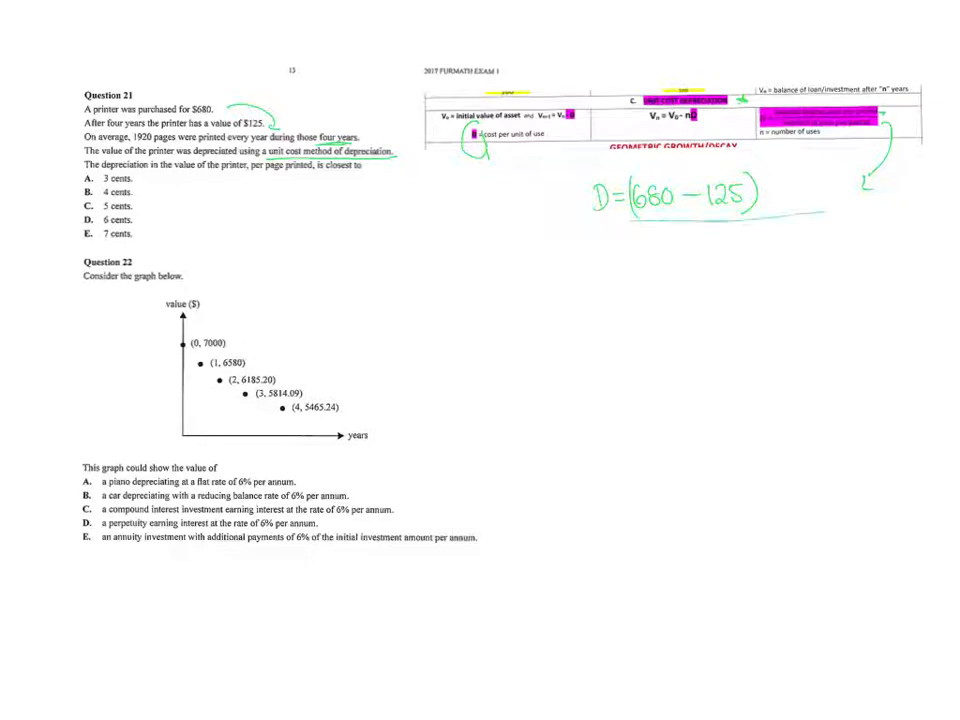
text(4 x 1)
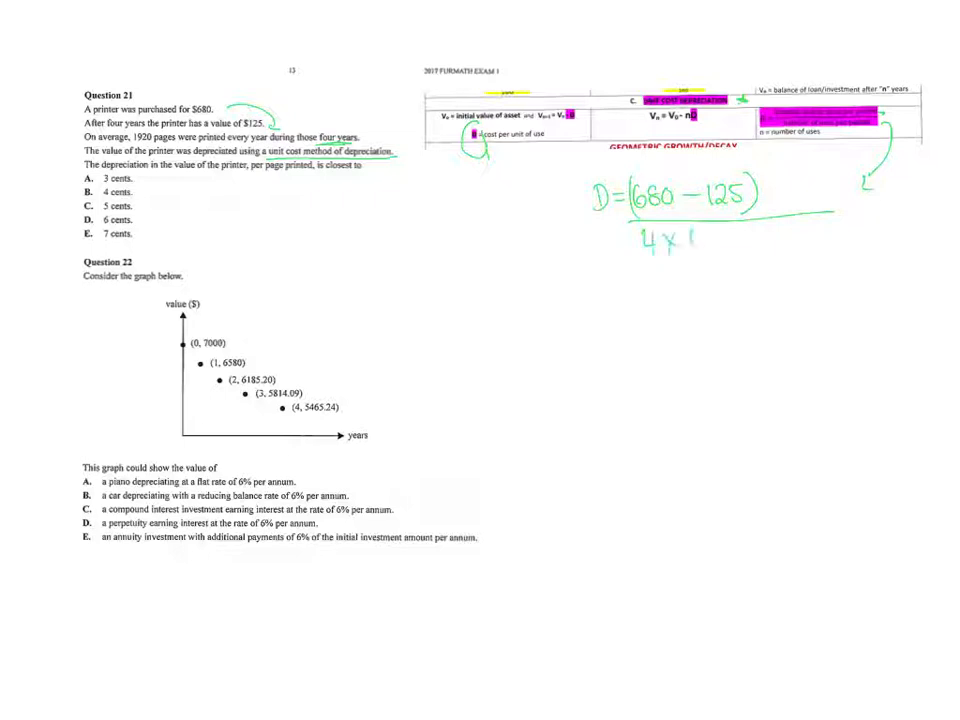
text(1920)
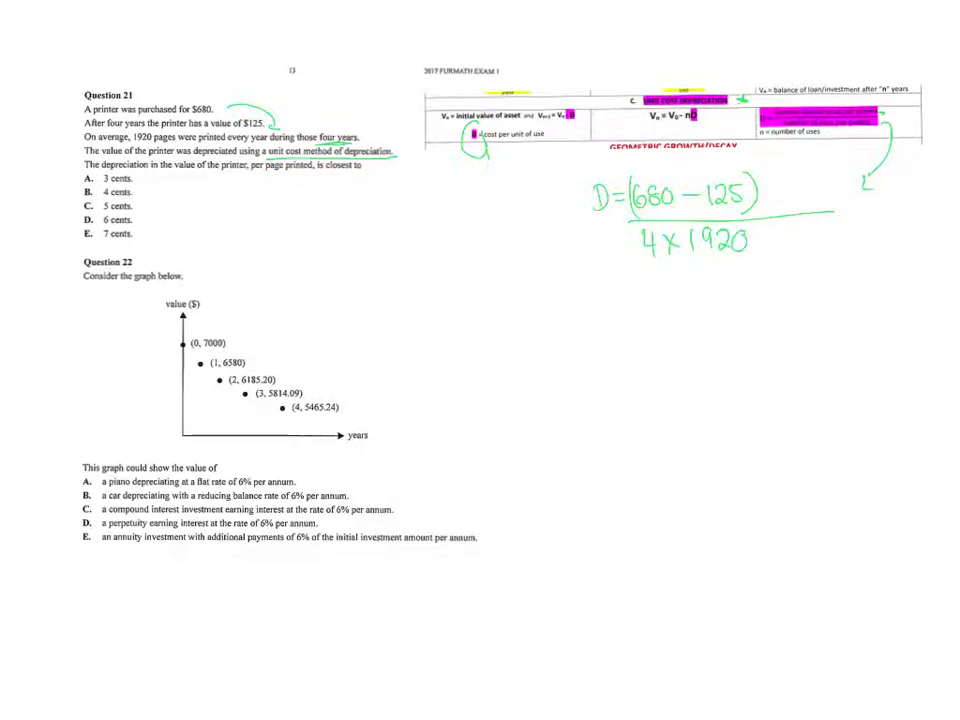
text(= 0.07)
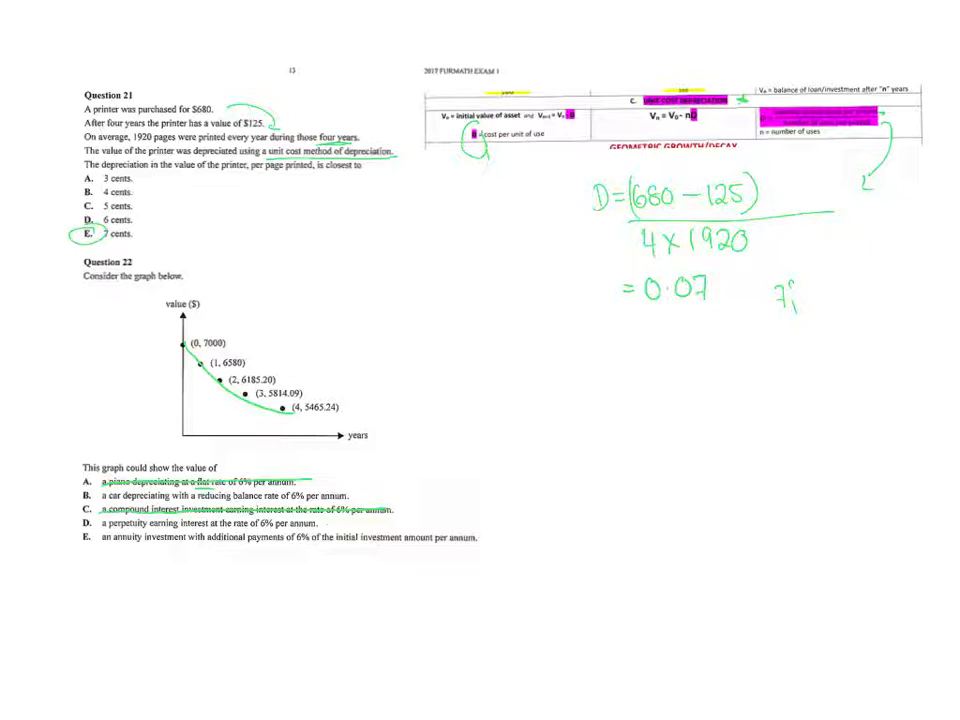
- Mark the Question 22 graph and options, striking wrong choices and circling B
drag(404, 512, 440, 512)
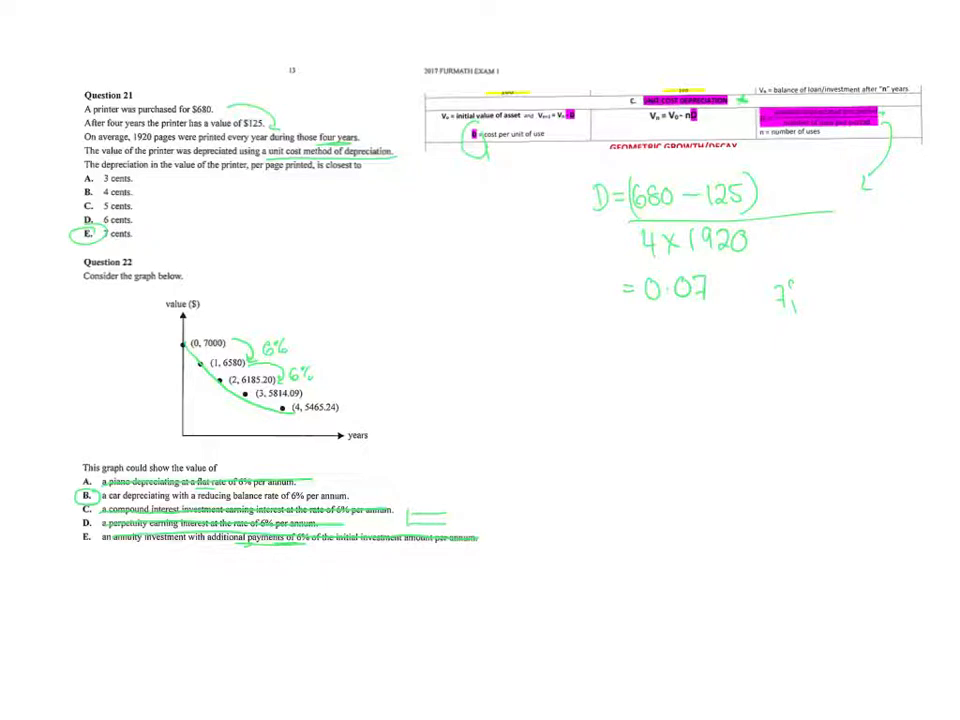
- Arrow from the Principal addition column and note 'Principal Addition: New Balance - balance before'
scroll(down, 3)
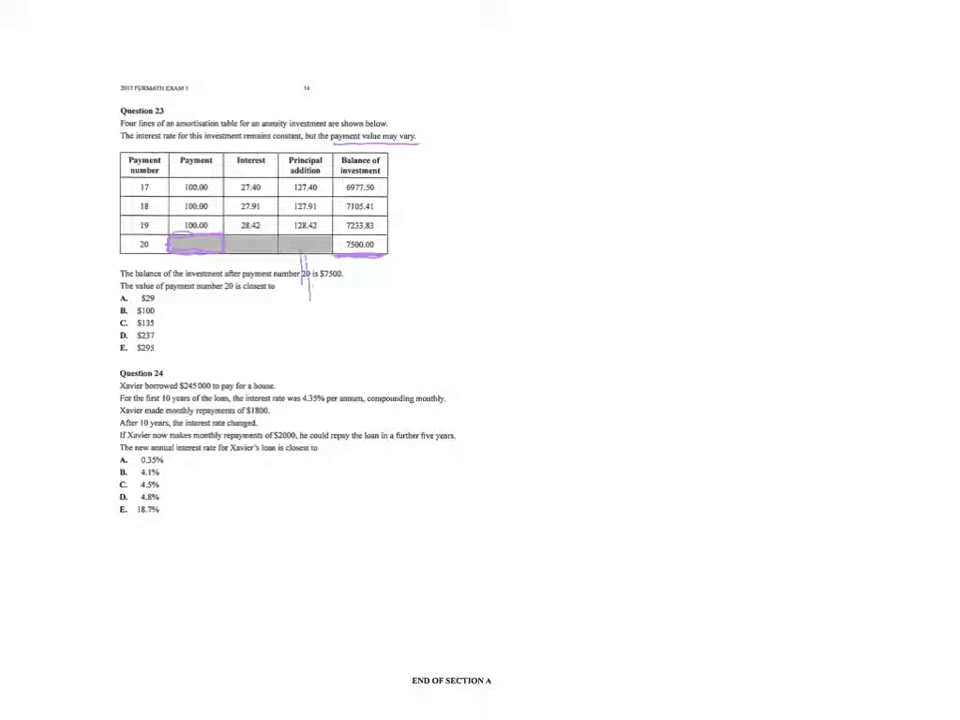
drag(304, 284, 336, 304)
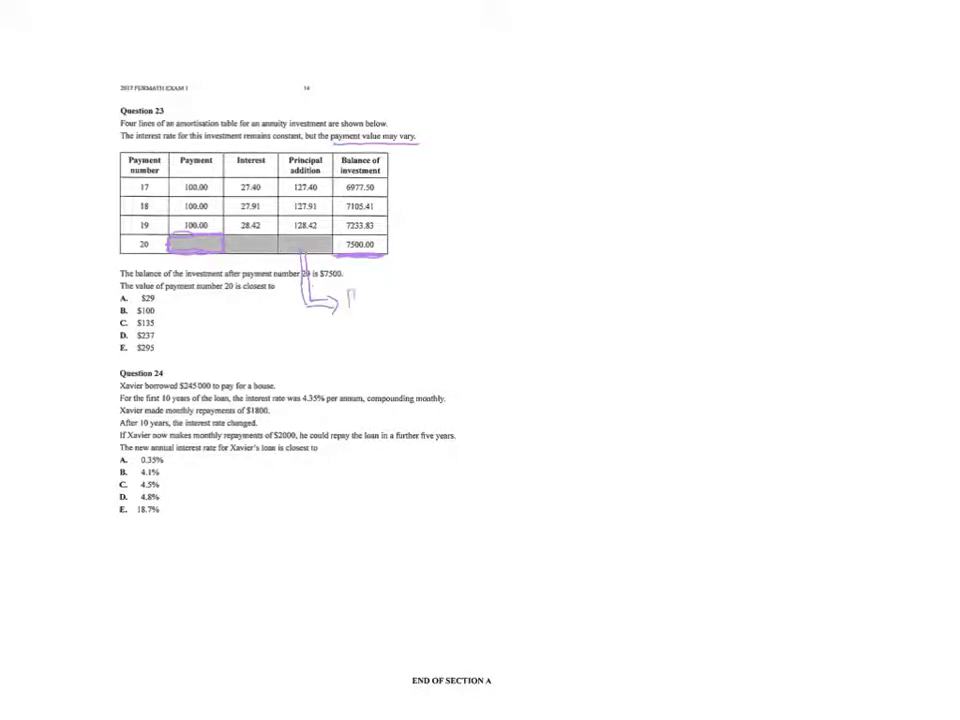
text(Principal Addition:)
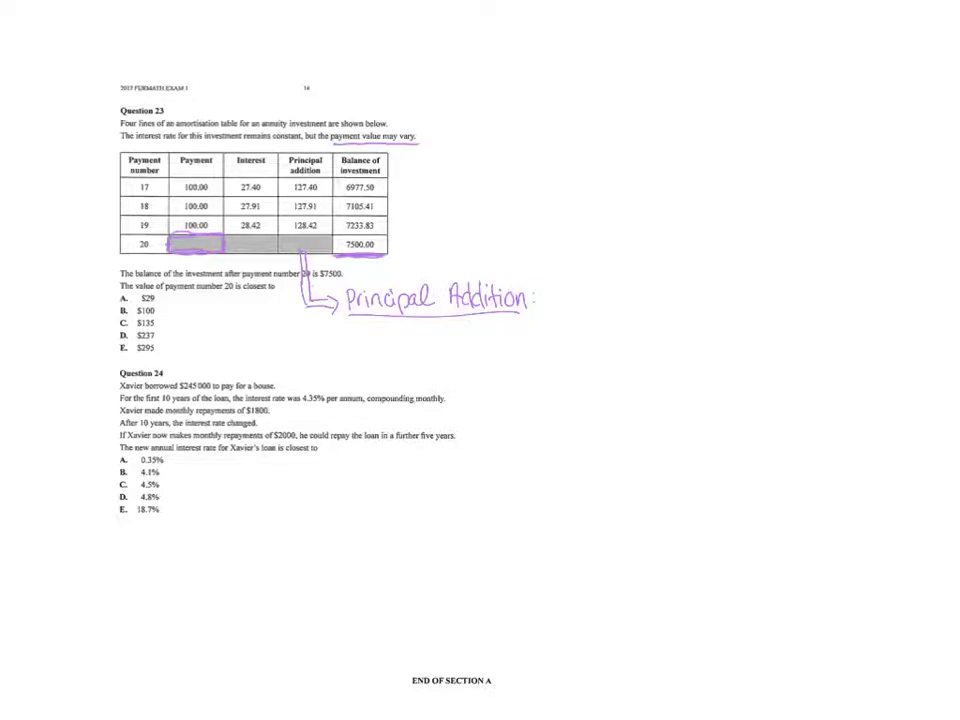
text(N)
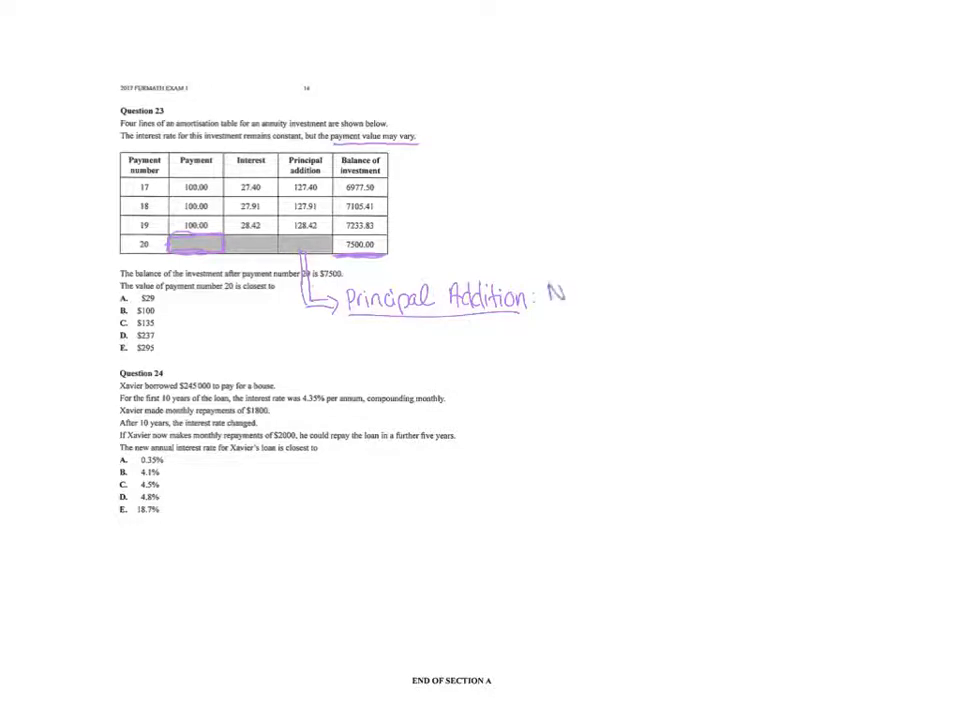
text(New Balance - balance l)
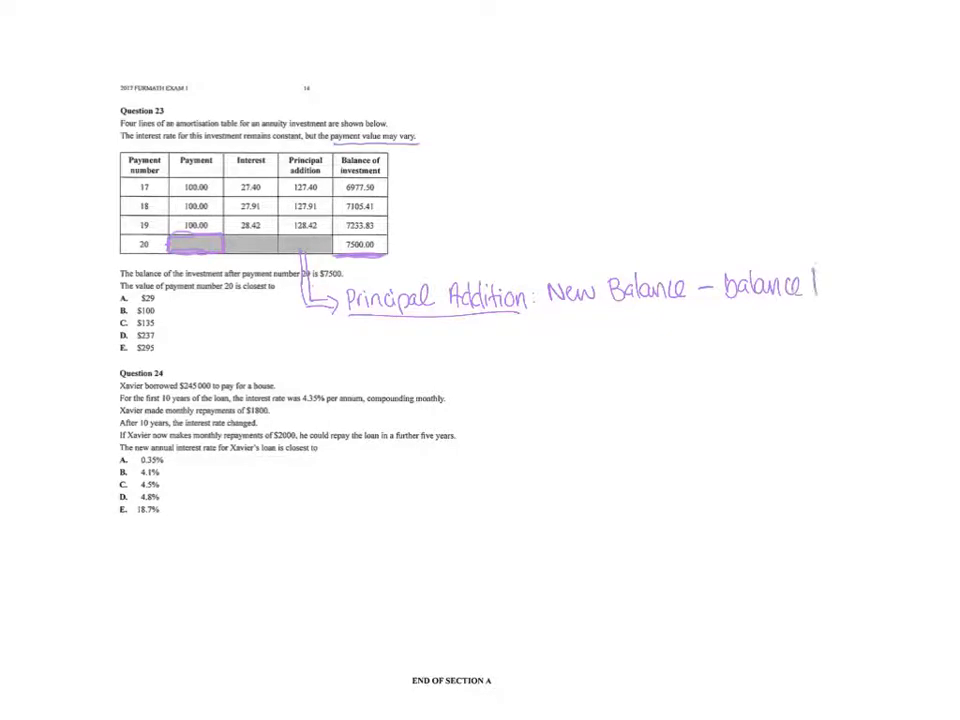
text(before)
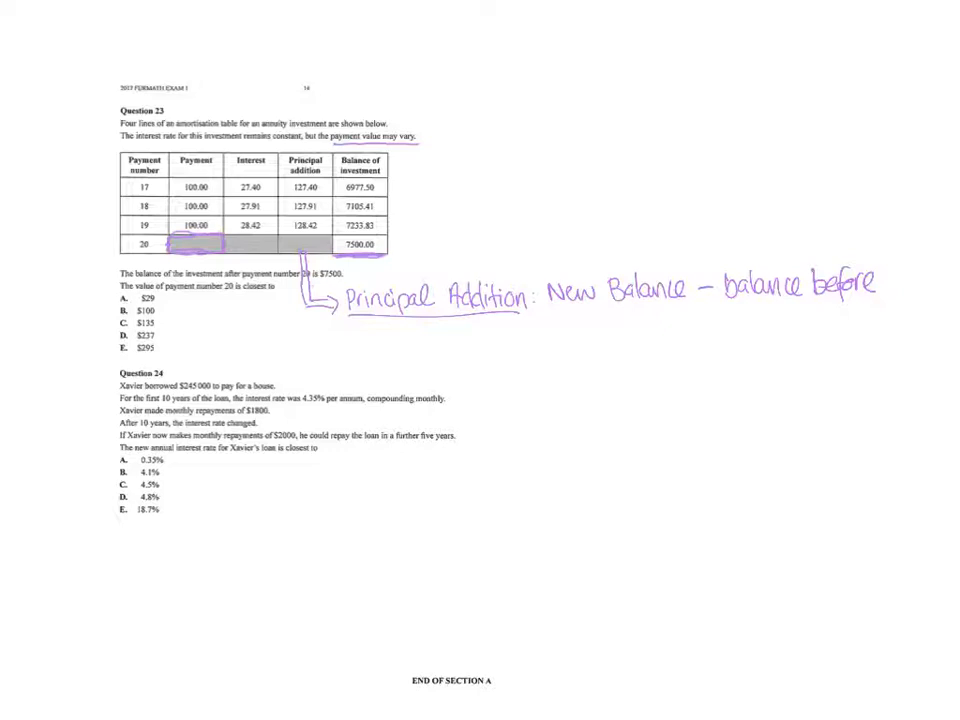
text(7500 - 70)
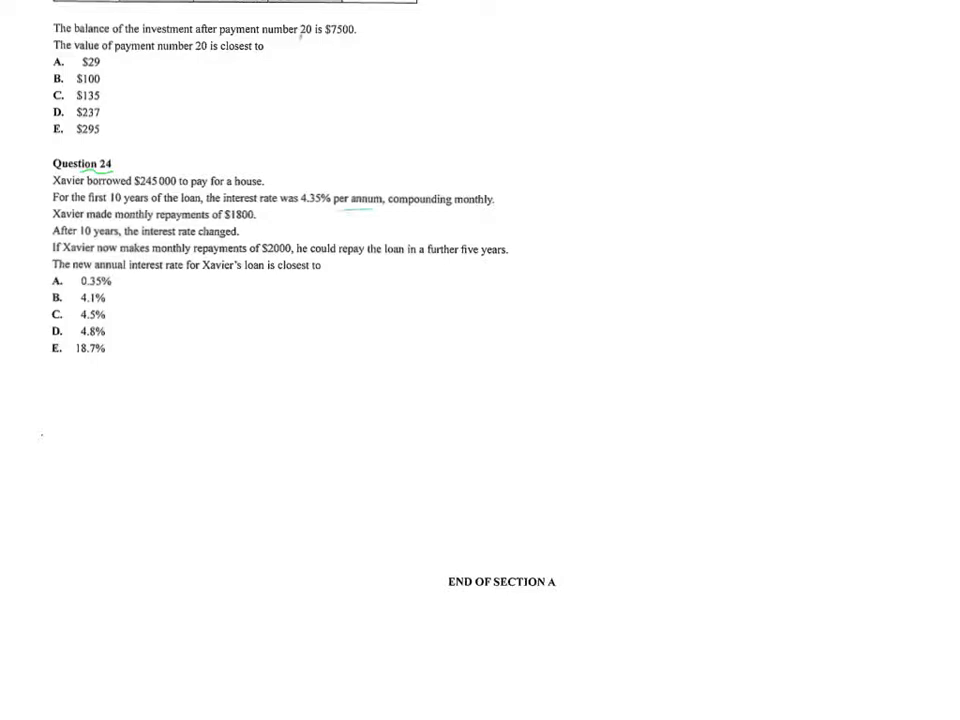
- Underline Question 24's 4.35% rate, $1800 repayments and the interest rate asked for
drag(352, 206, 504, 206)
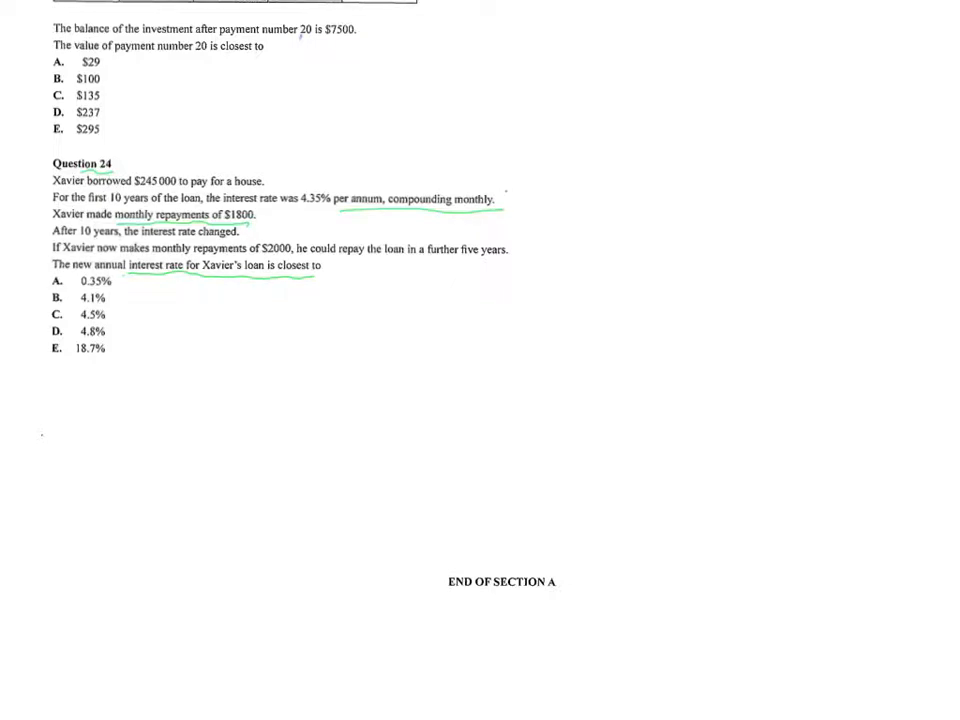
- Link '10 years' to solver notes and write N = 10×12, Pmt = -1800, FV = ?, PpY values
drag(510, 198, 610, 76)
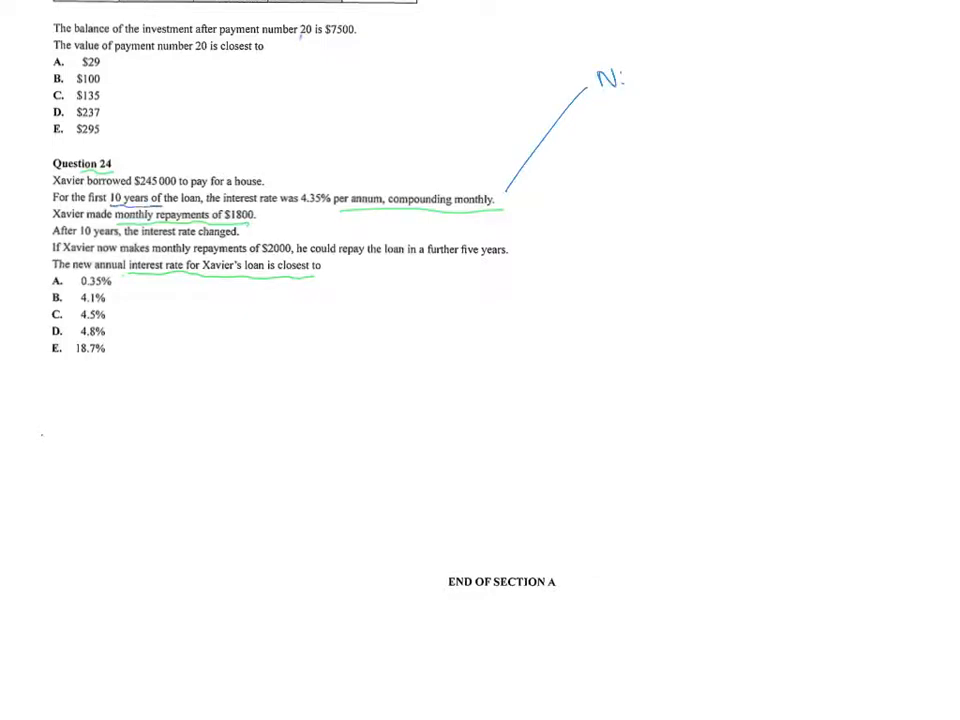
text(10)
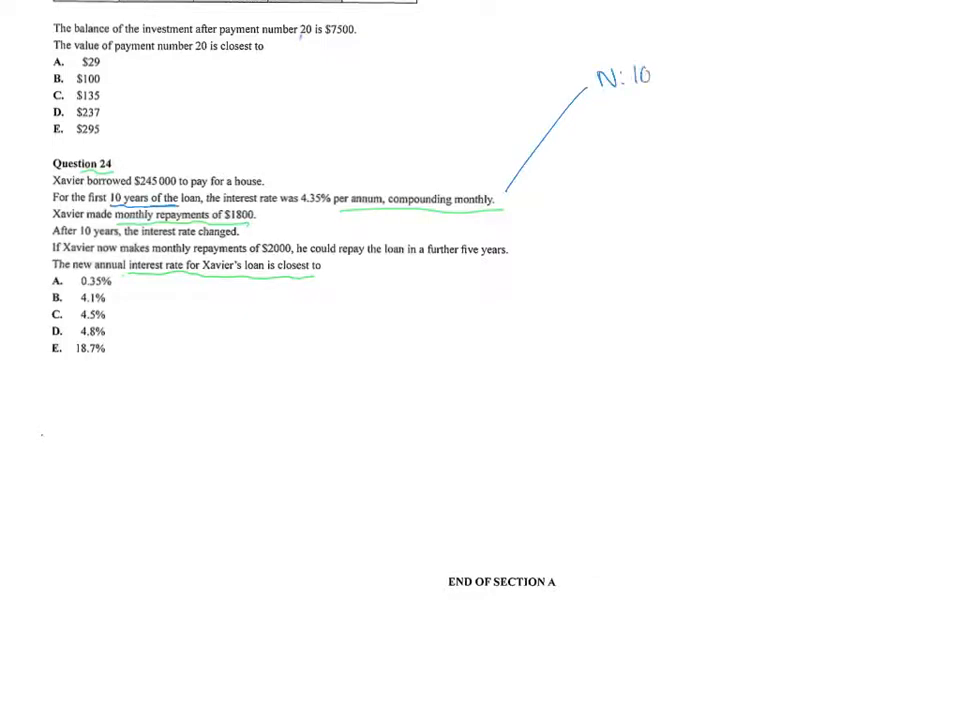
text(×12)
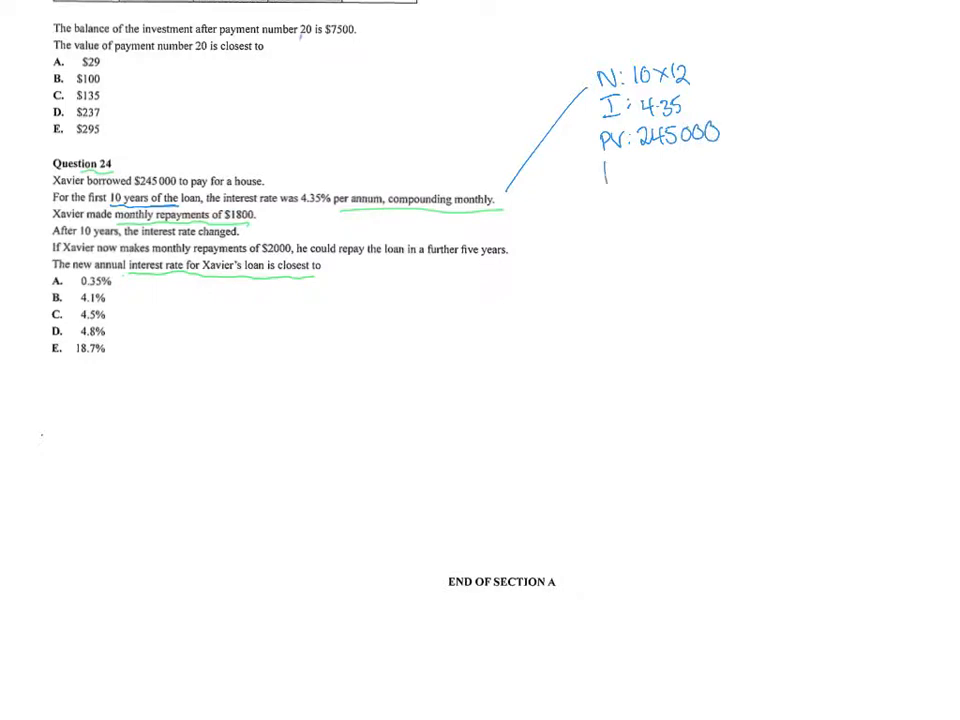
text(Pmt:)
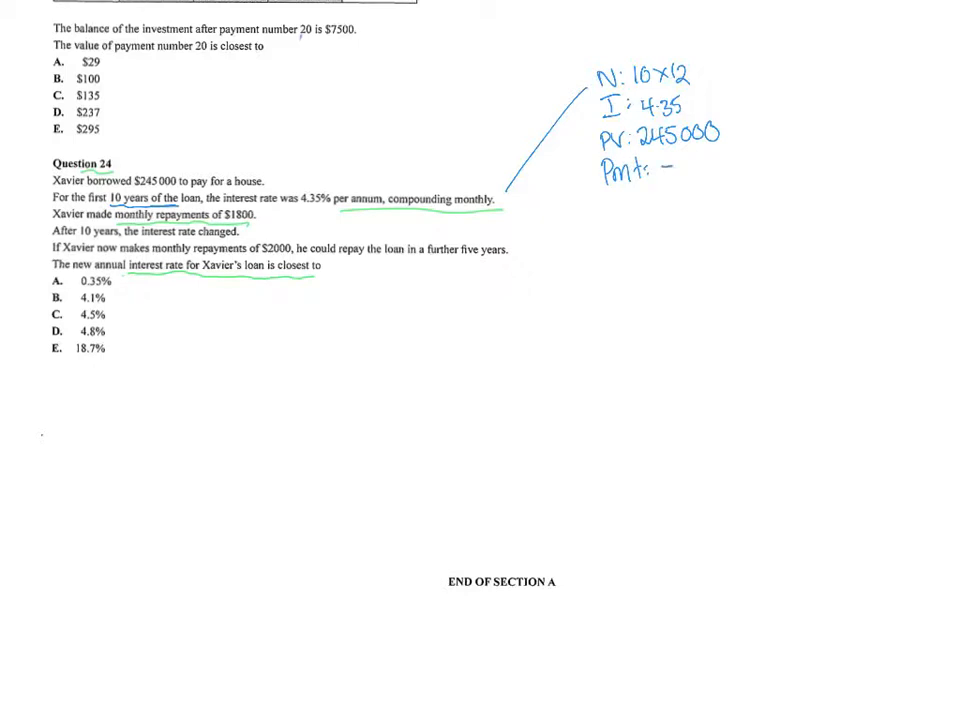
text(-1800)
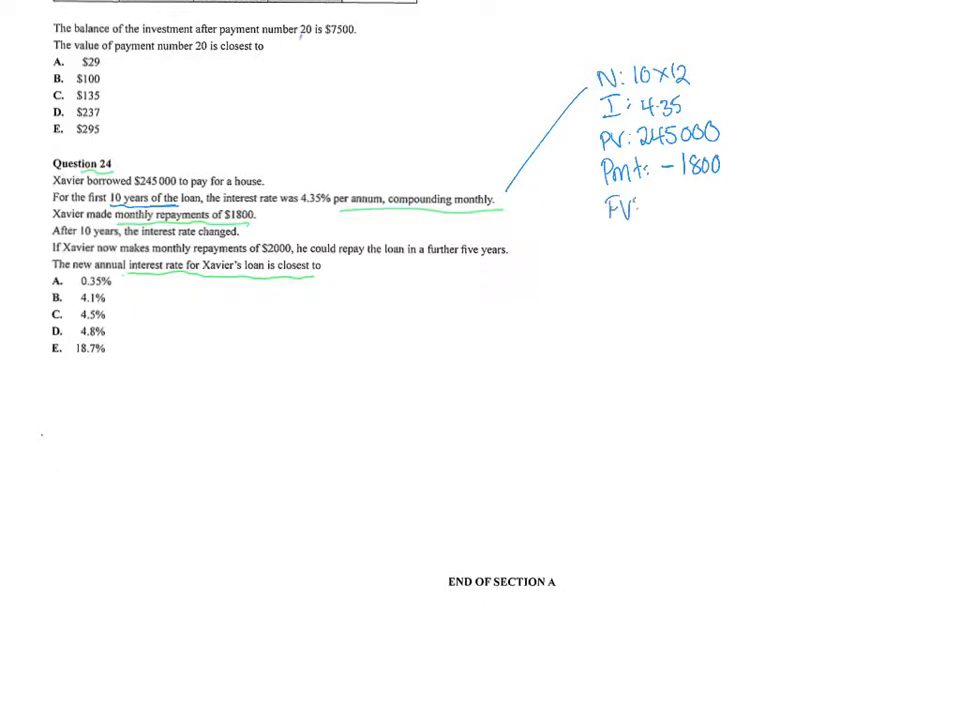
text(?)
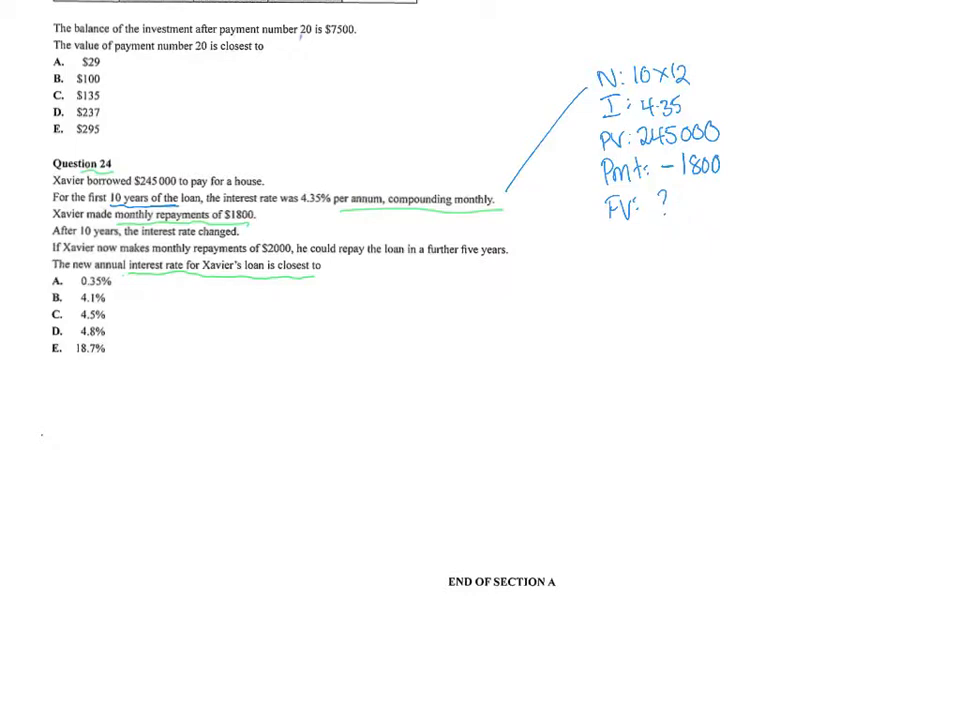
text(PPY=12)
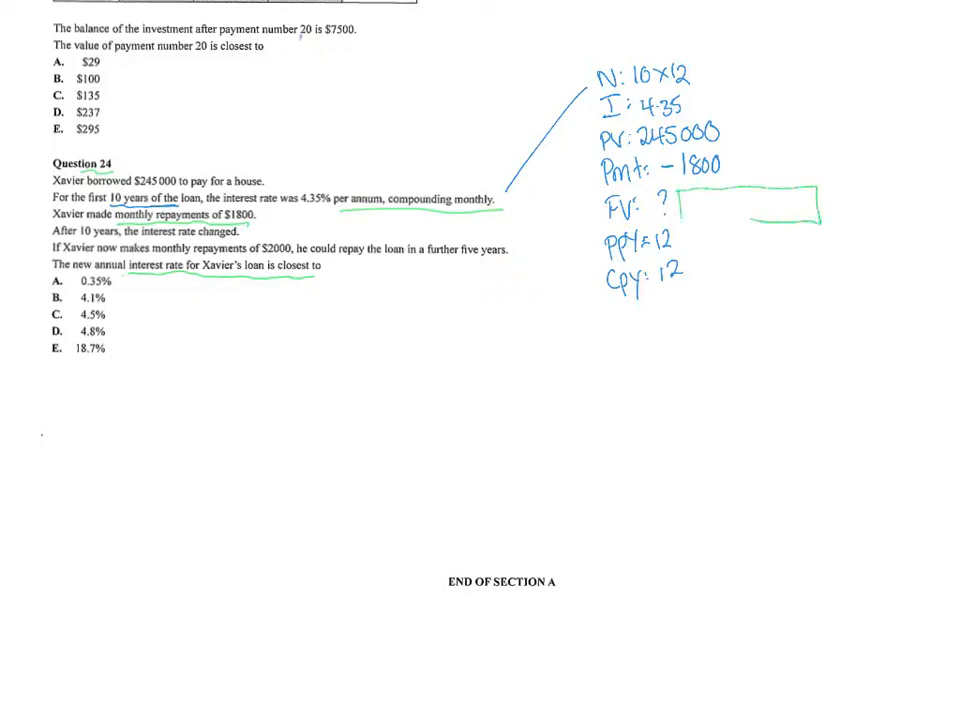
- Record the solved future value FV = -108219.16 and box it
text(-108219.16)
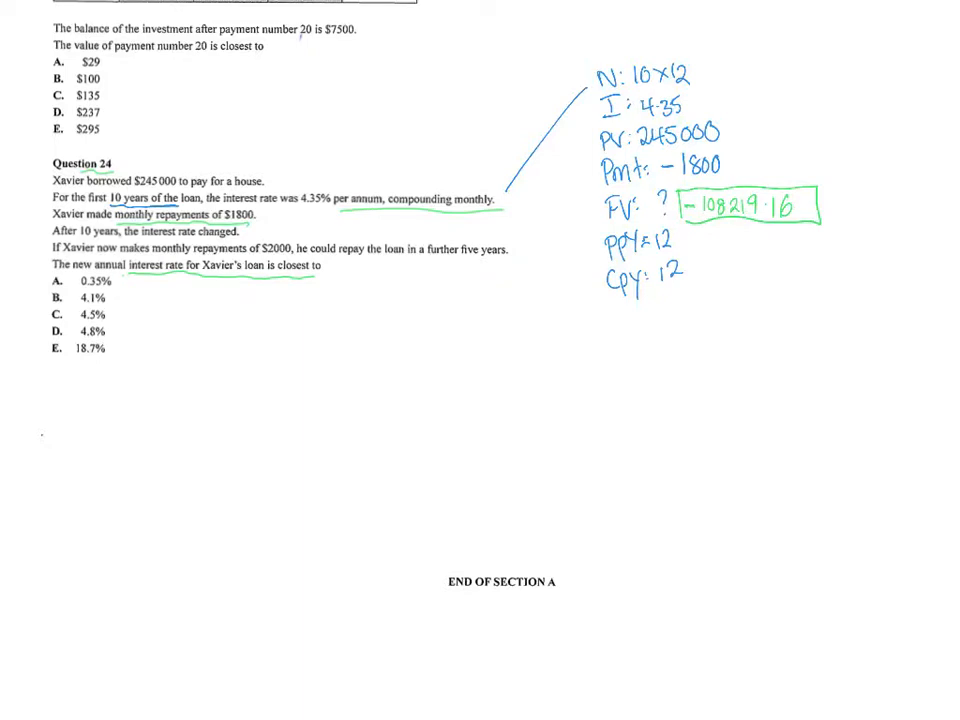